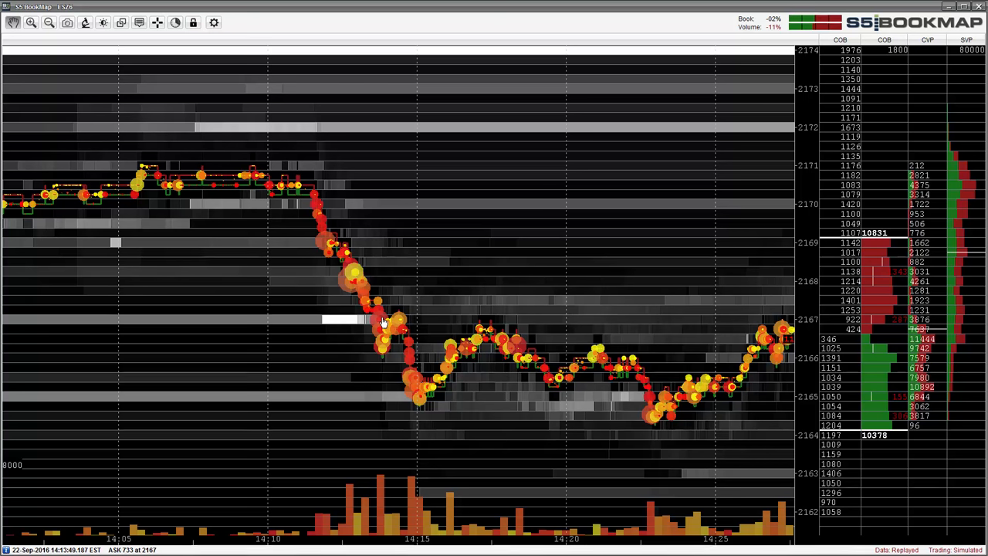
pyautogui.moveTo(318, 210)
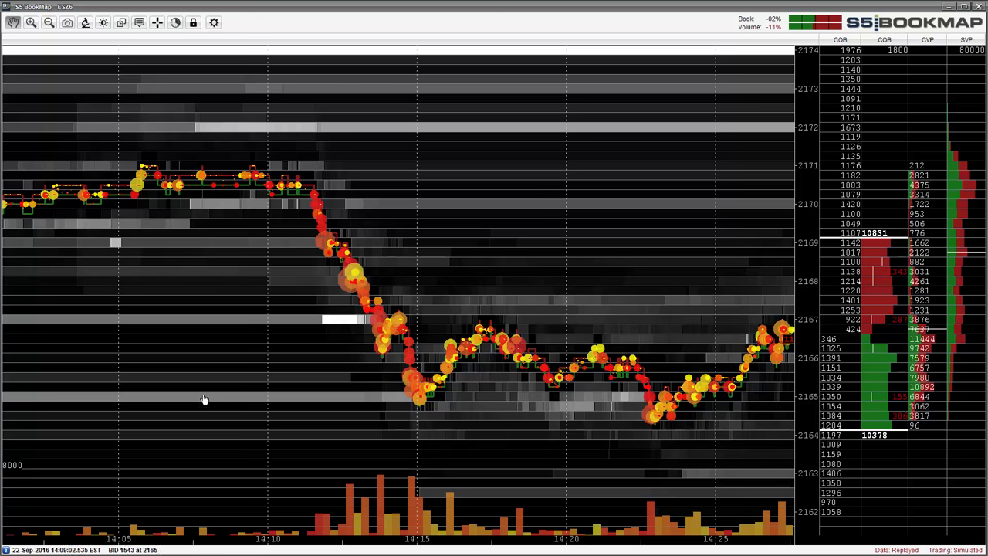
pyautogui.moveTo(805, 399)
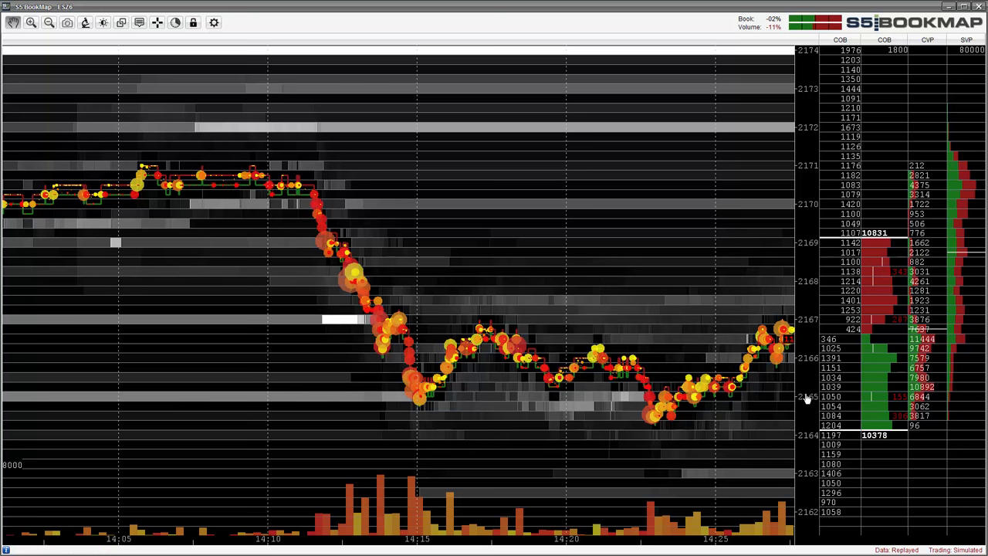
pyautogui.moveTo(481, 399)
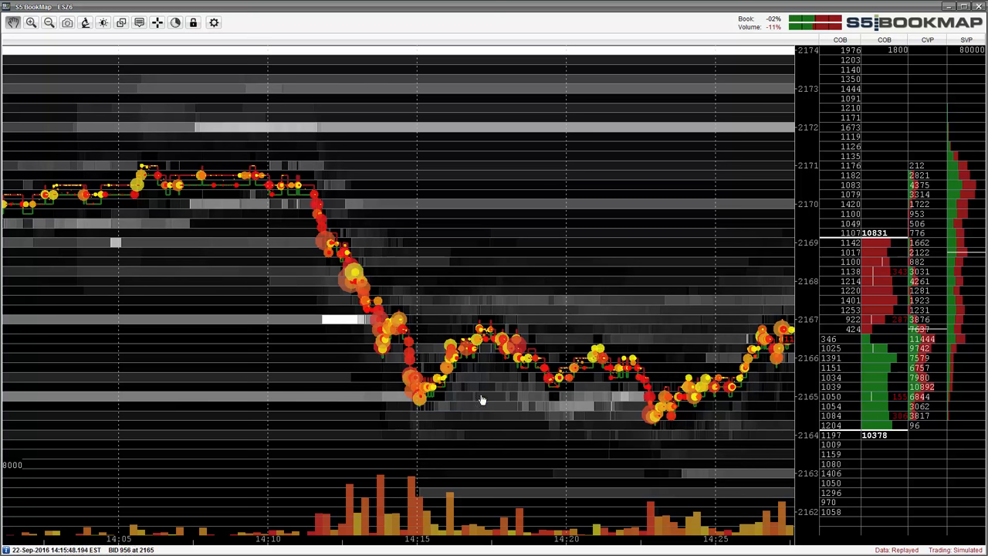
pyautogui.moveTo(543, 405)
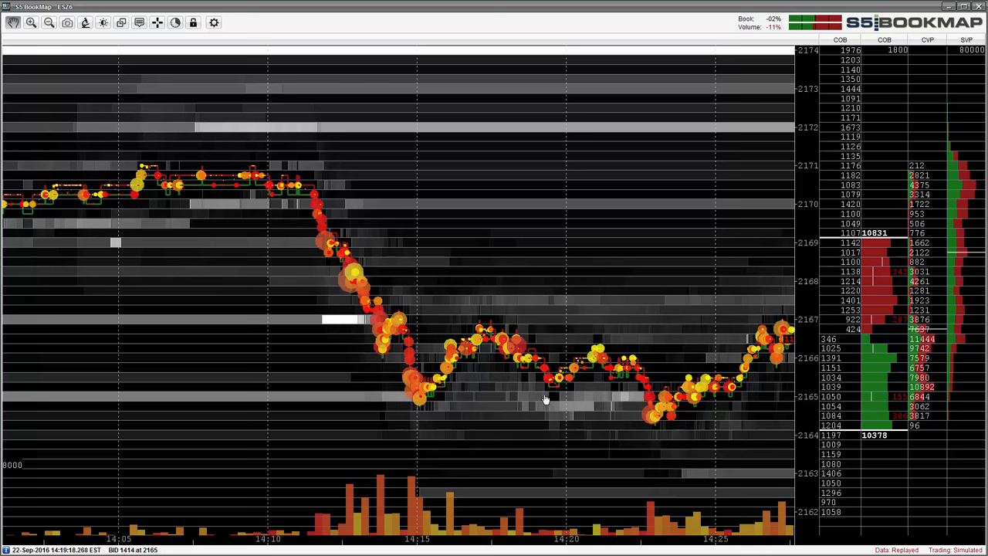
pyautogui.moveTo(604, 401)
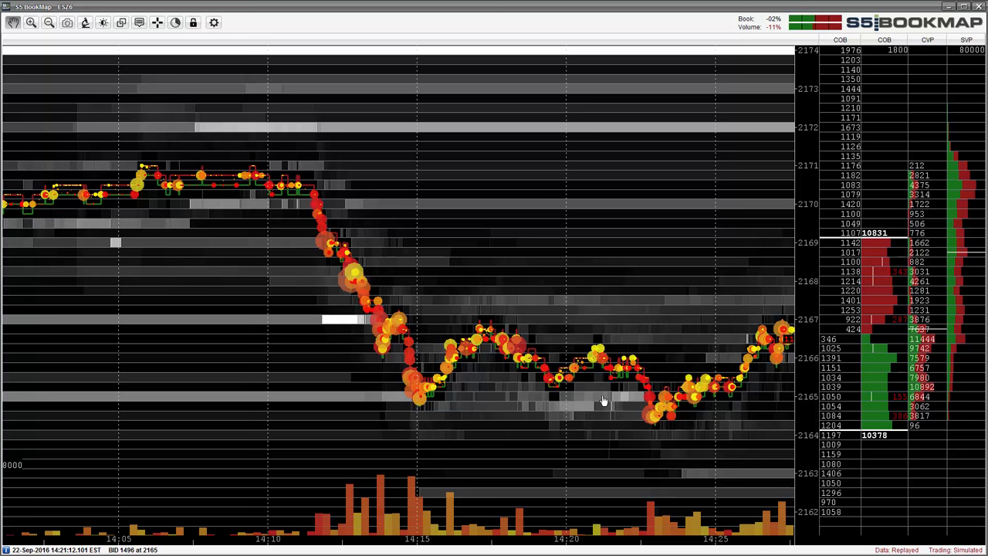
pyautogui.moveTo(618, 395)
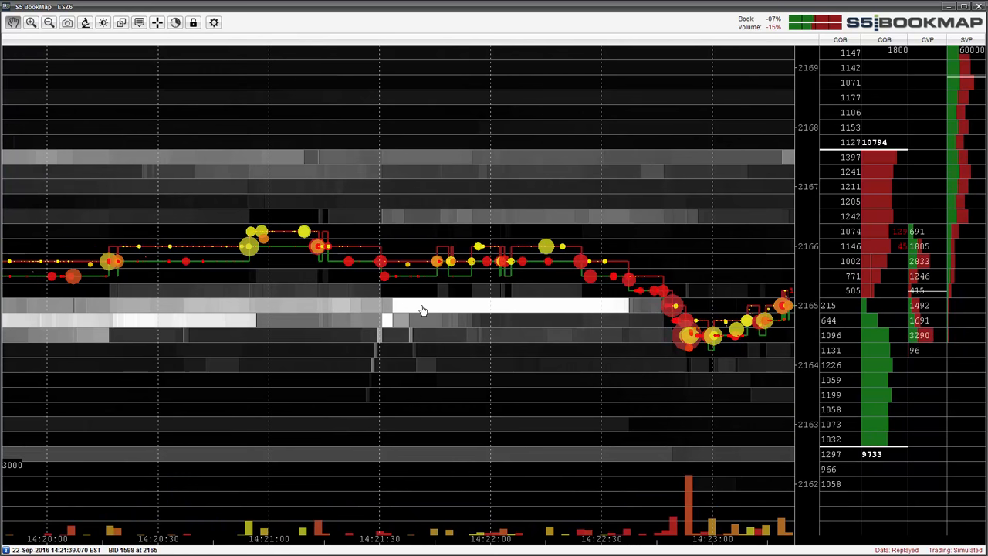
pyautogui.moveTo(602, 275)
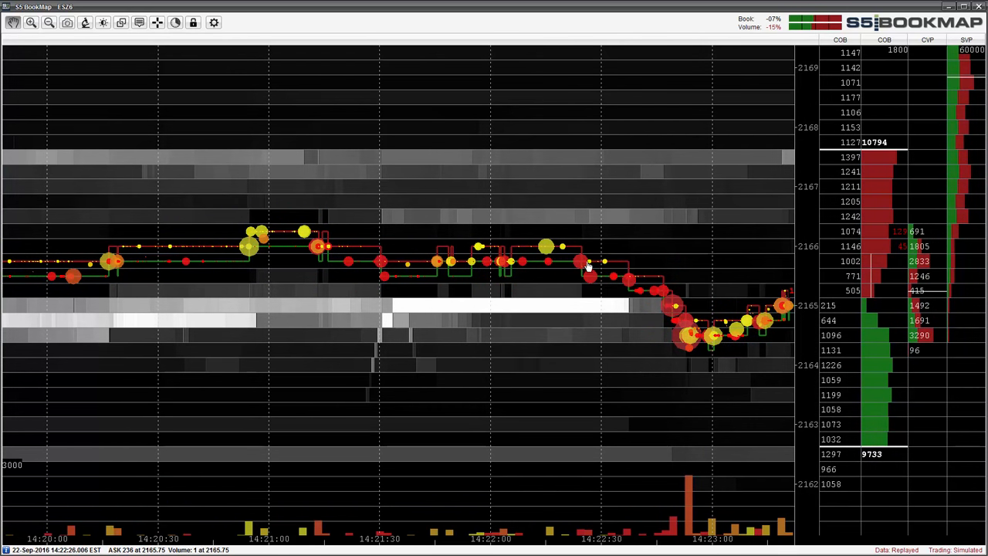
pyautogui.moveTo(680, 327)
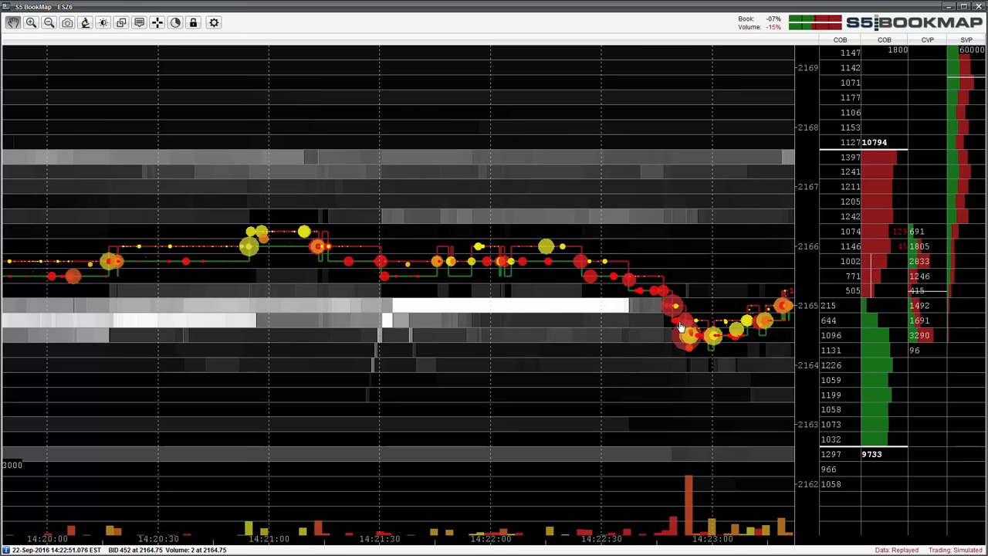
pyautogui.moveTo(693, 422)
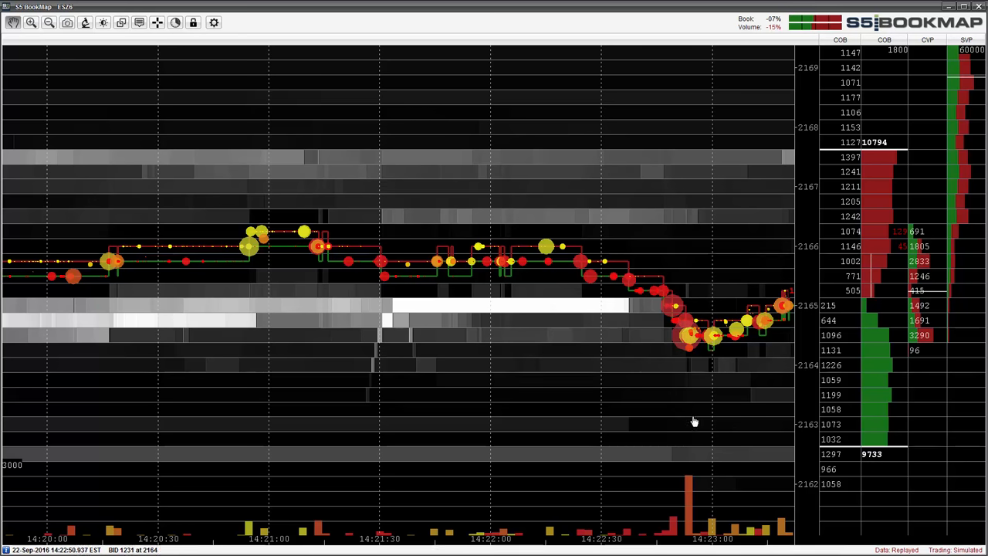
pyautogui.moveTo(697, 441)
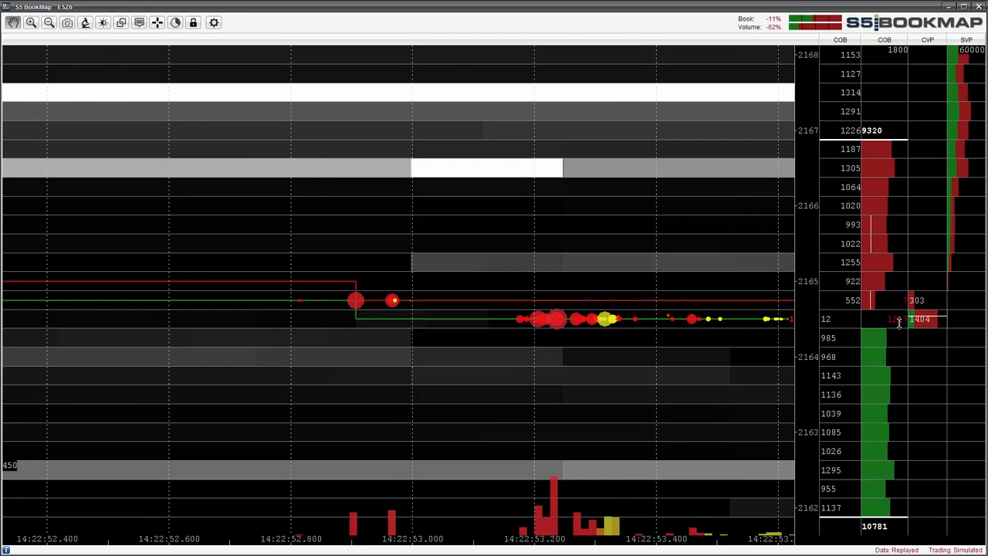
pyautogui.moveTo(552, 322)
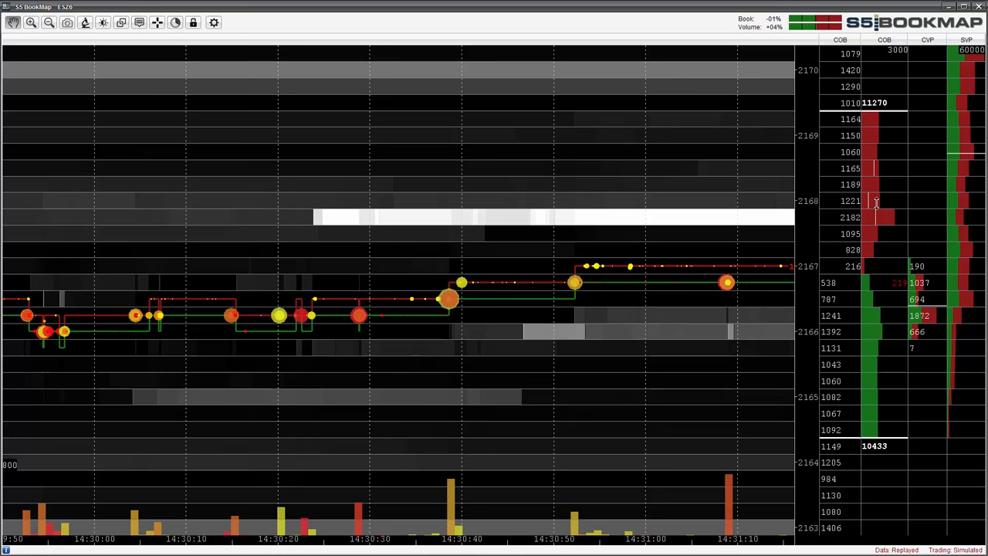
pyautogui.moveTo(815, 275)
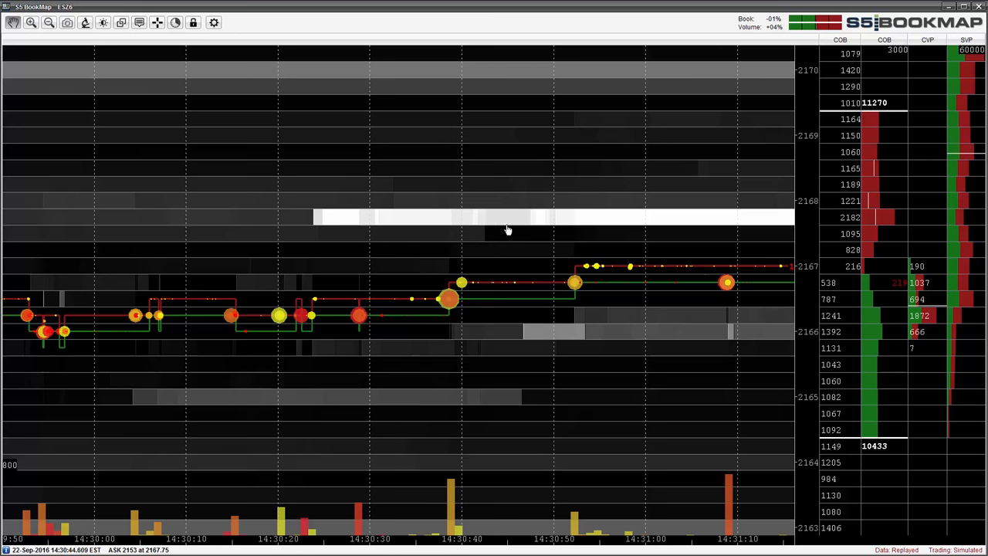
pyautogui.moveTo(797, 227)
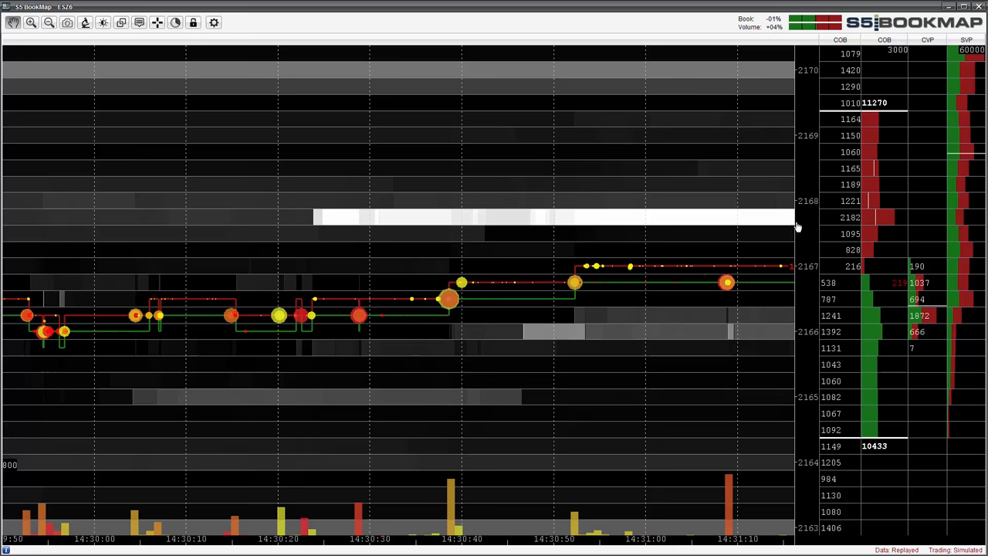
pyautogui.moveTo(876, 204)
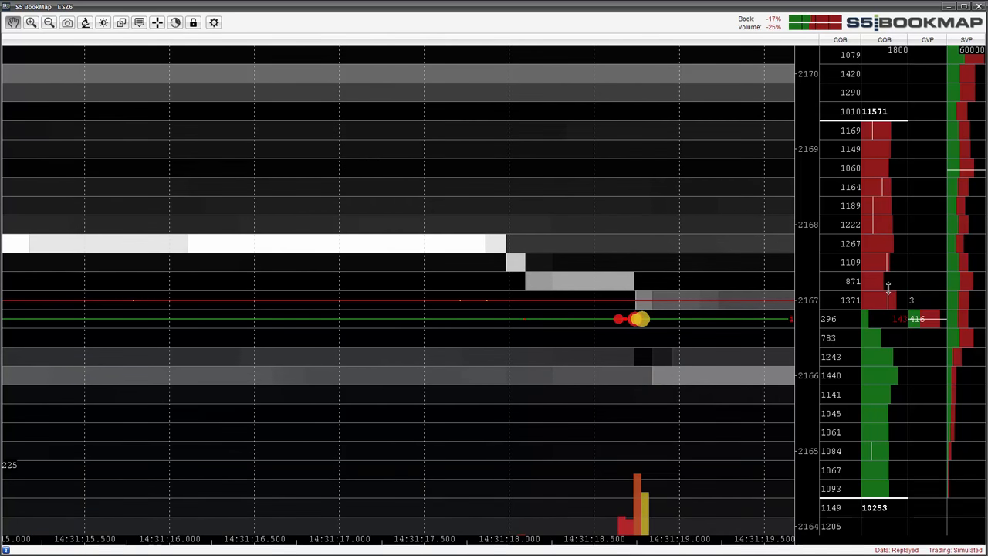
pyautogui.moveTo(856, 303)
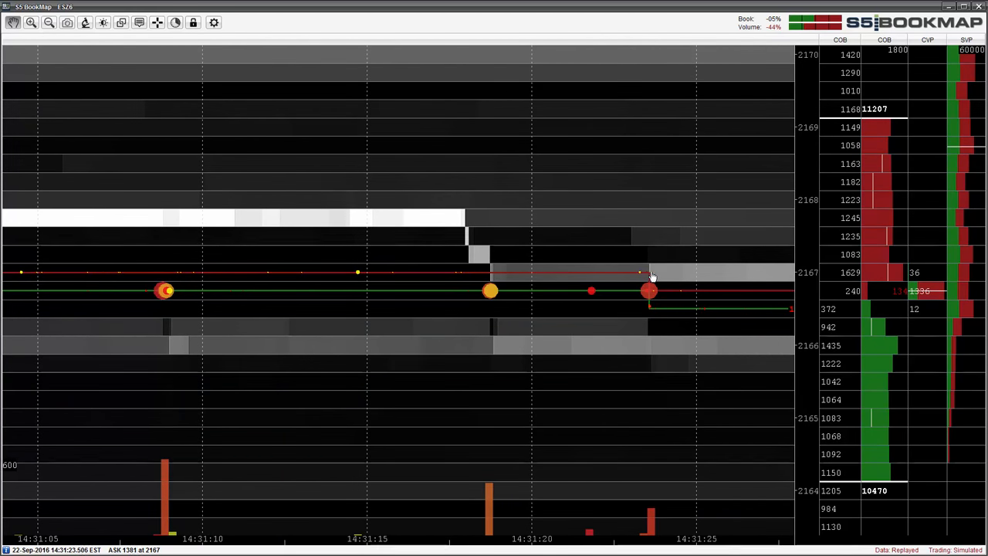
pyautogui.moveTo(722, 275)
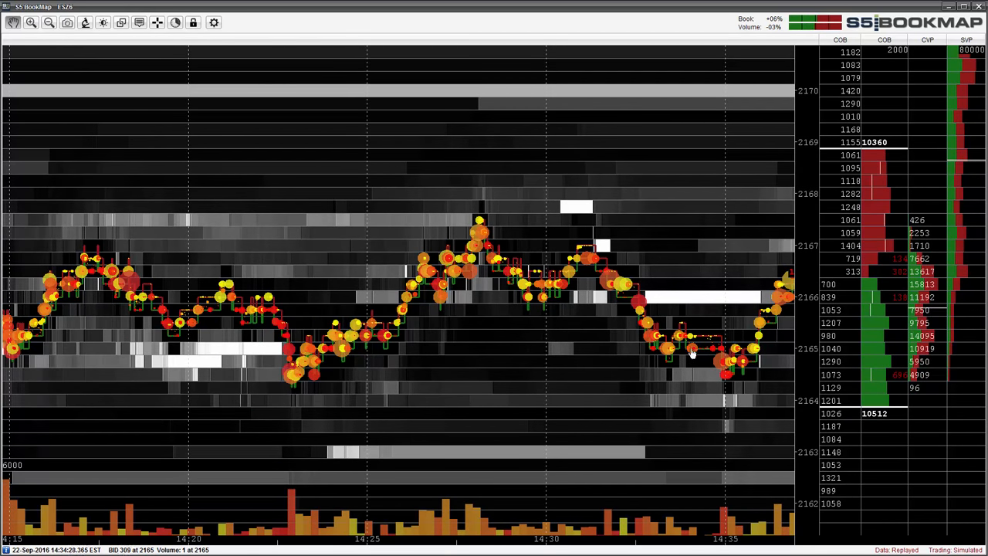
pyautogui.moveTo(757, 363)
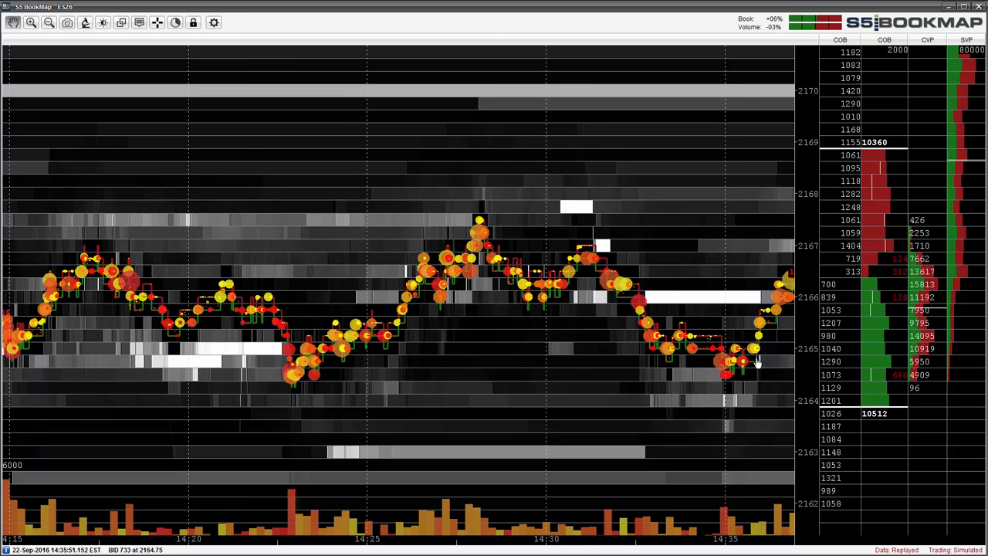
pyautogui.moveTo(707, 361)
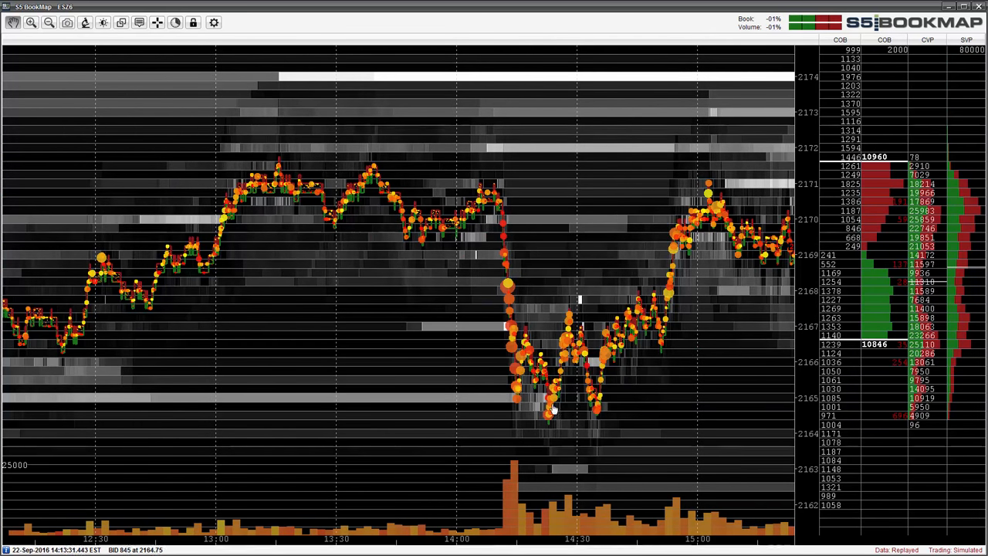
pyautogui.moveTo(536, 375)
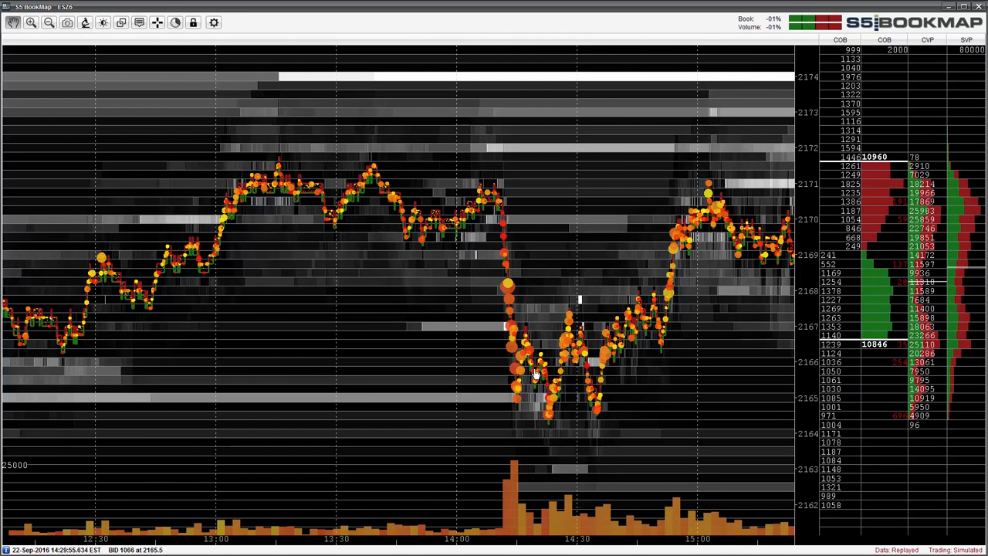
pyautogui.moveTo(605, 399)
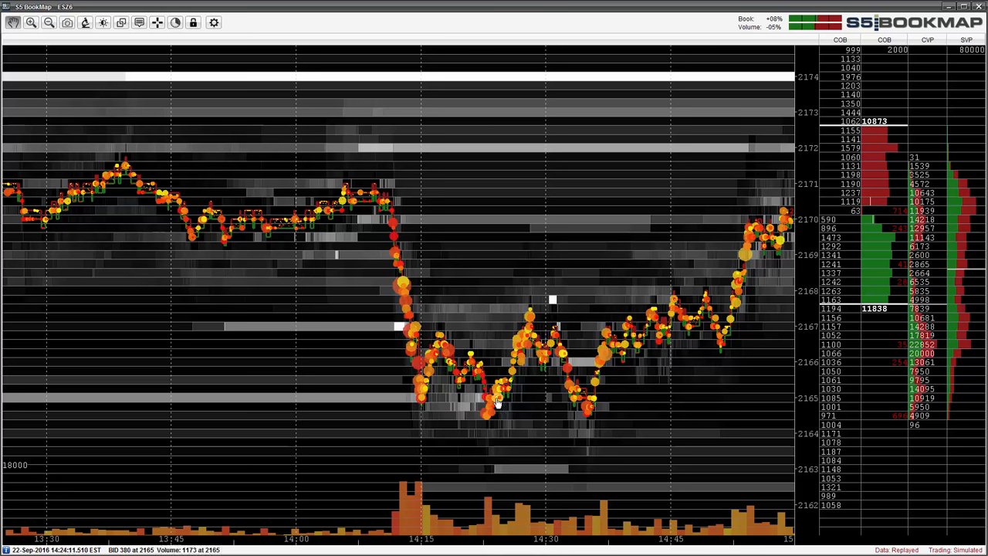
pyautogui.moveTo(685, 377)
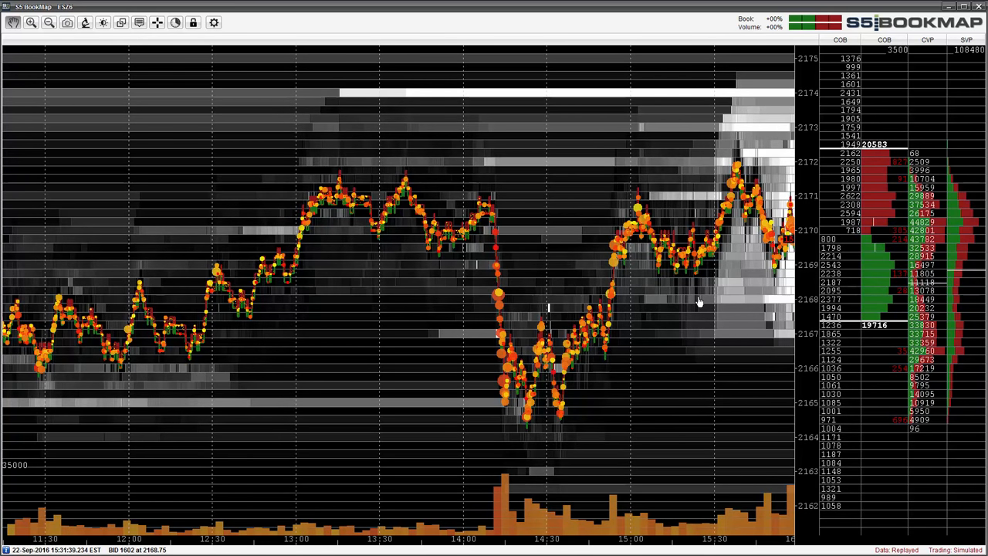
pyautogui.moveTo(693, 297)
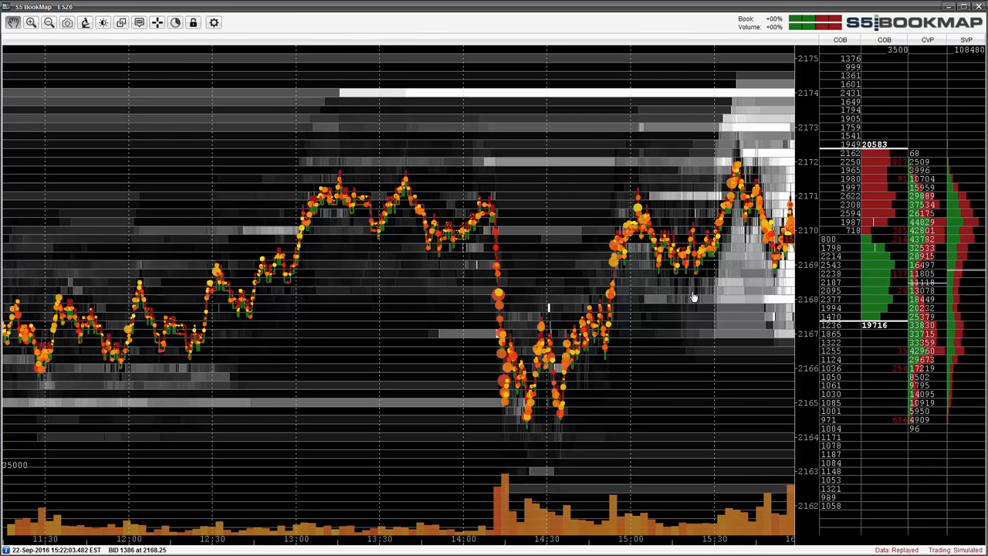